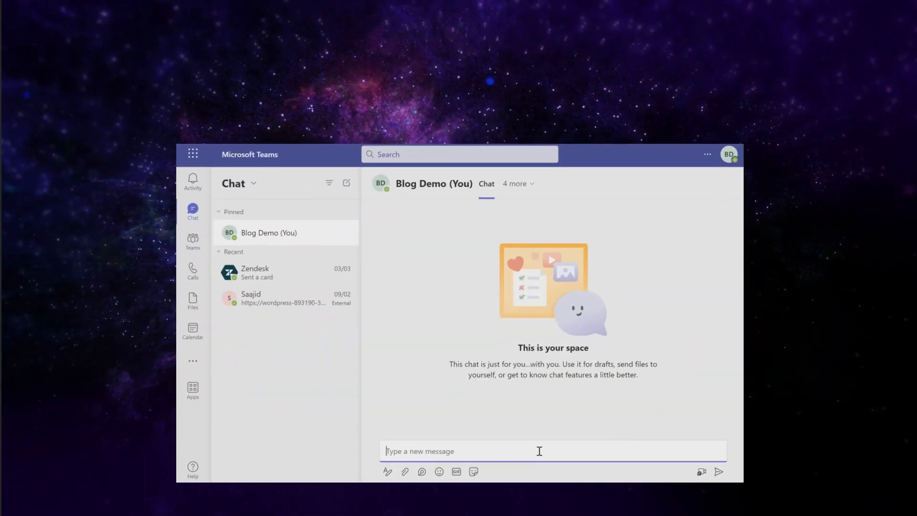
Send 'Delete this message' in the Teams self-chat, then delete it via More options.
type("Delete this message")
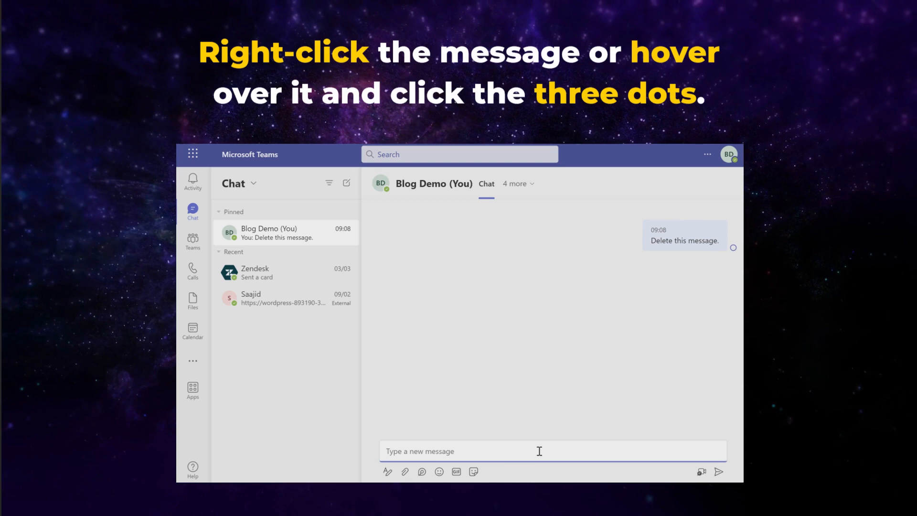
mouse_move(678, 252)
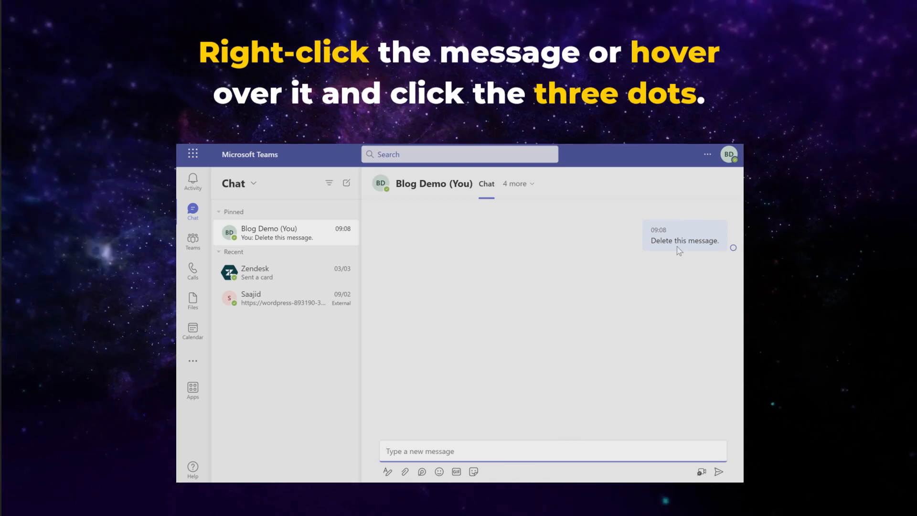
mouse_move(684, 240)
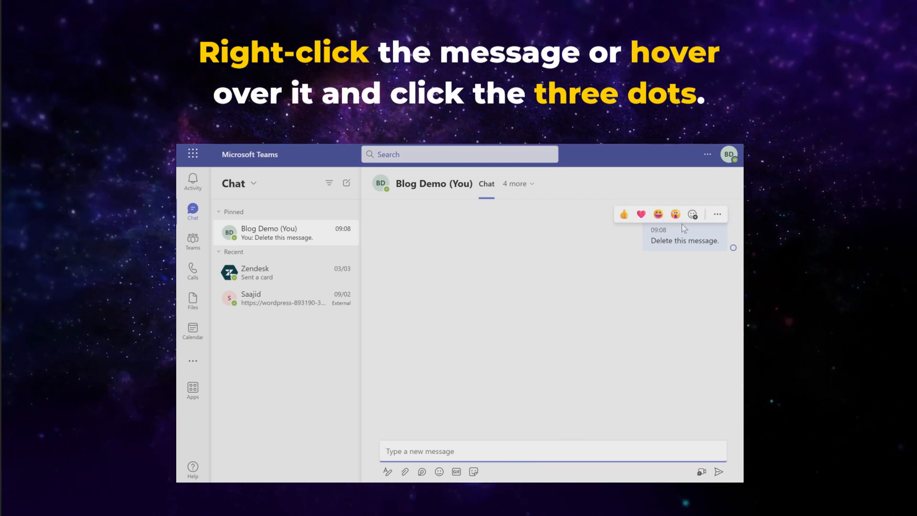
mouse_move(717, 214)
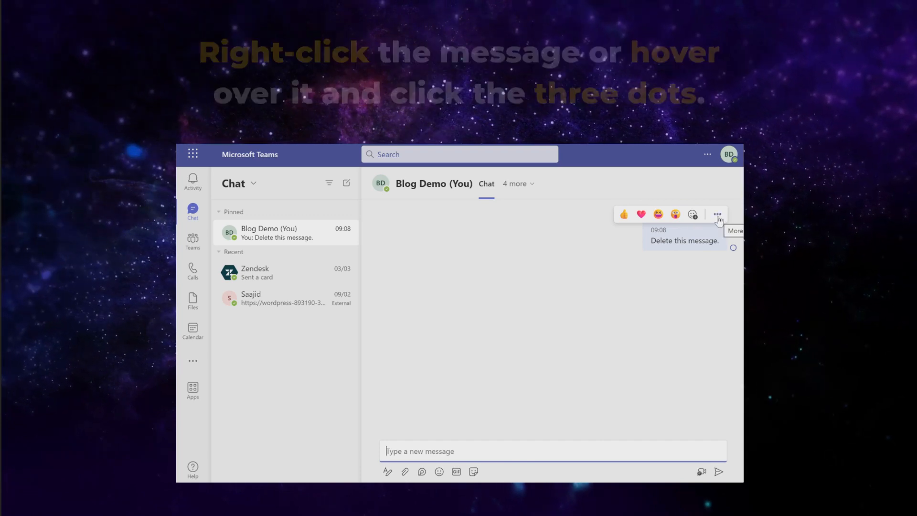
left_click(717, 214)
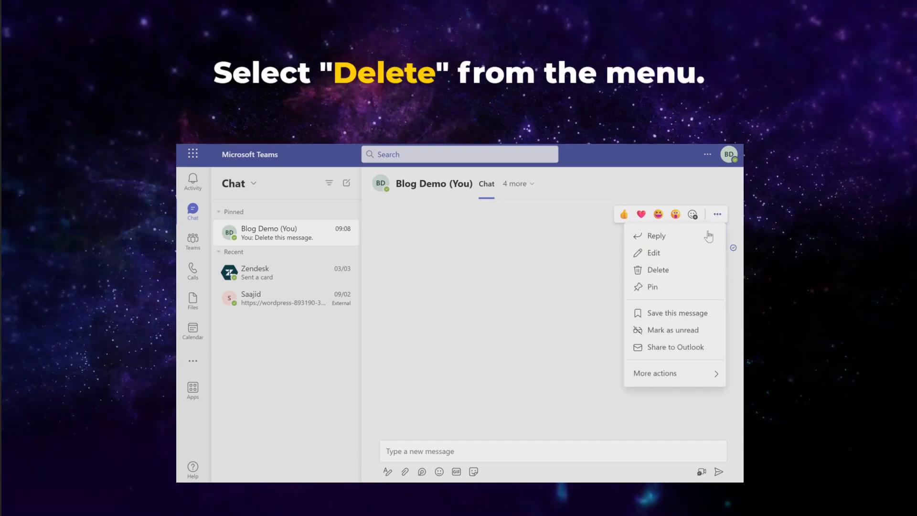
mouse_move(688, 275)
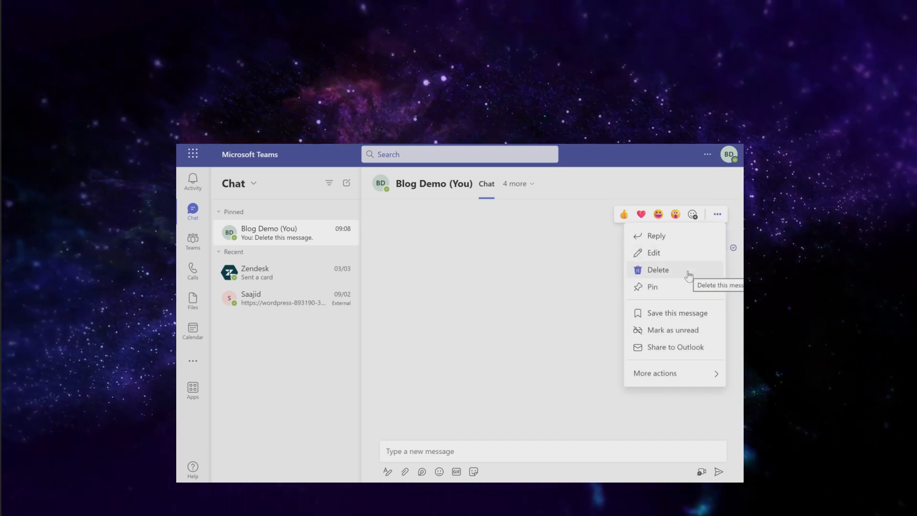
left_click(658, 269)
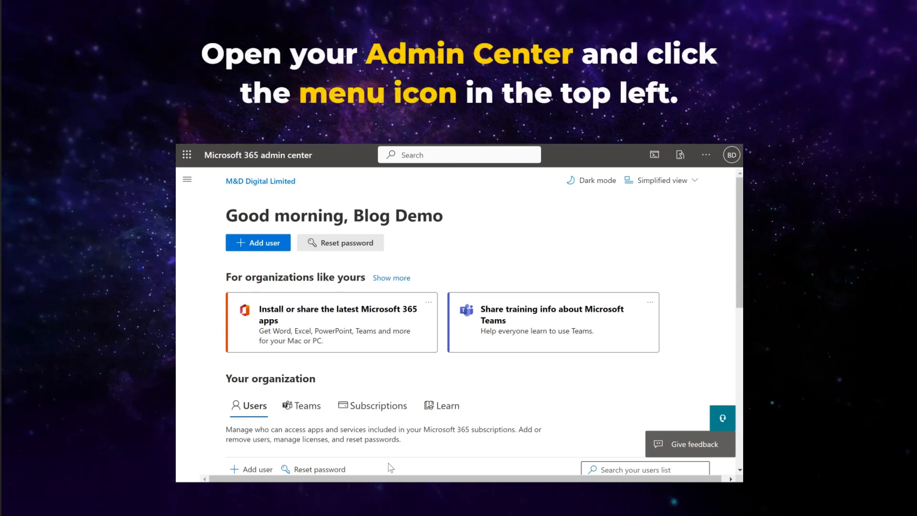
mouse_move(187, 179)
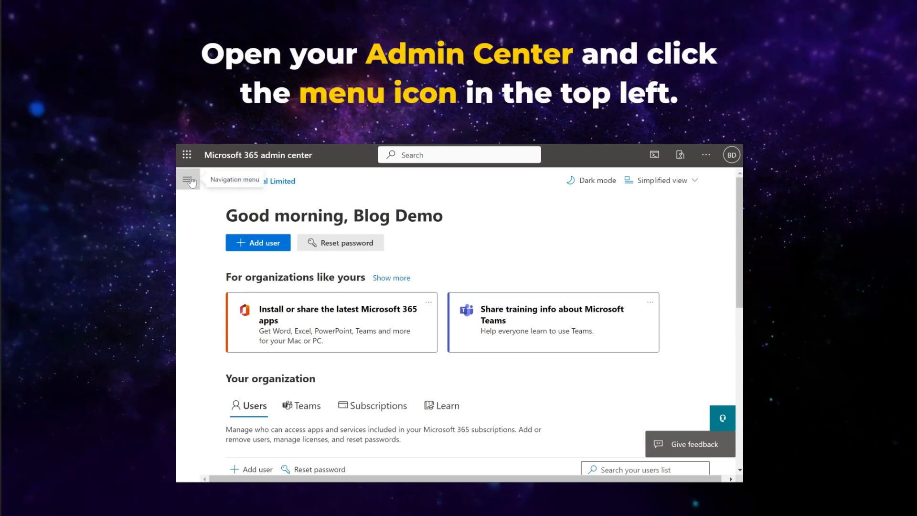
Expand the admin center navigation with Show all and scroll down to Admin centers.
left_click(189, 180)
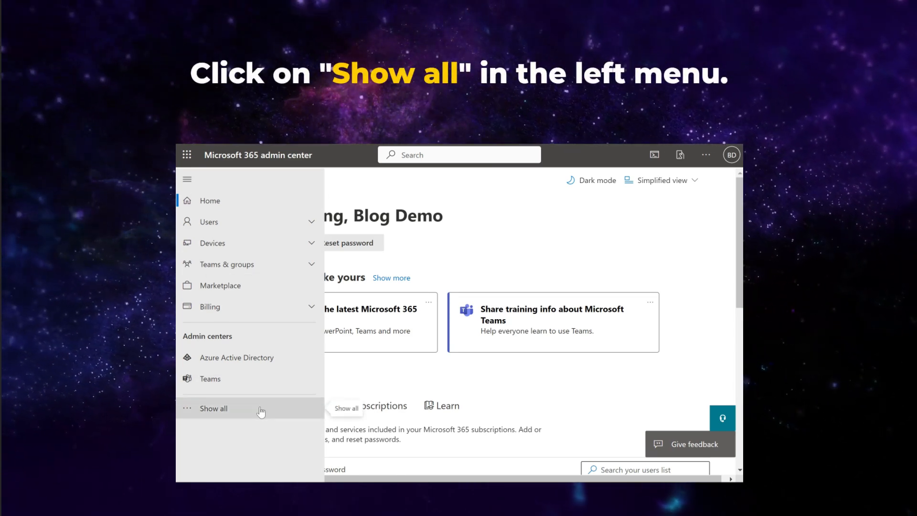
left_click(213, 408)
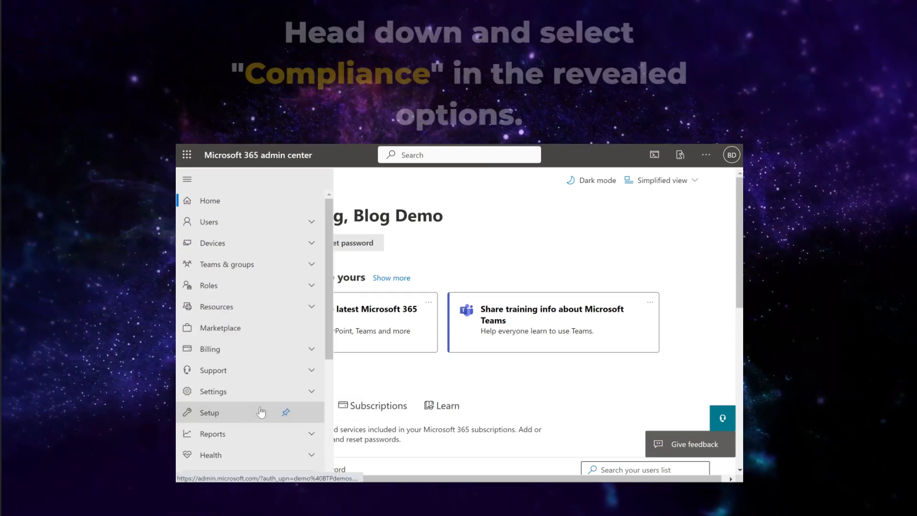
scroll("down", 3)
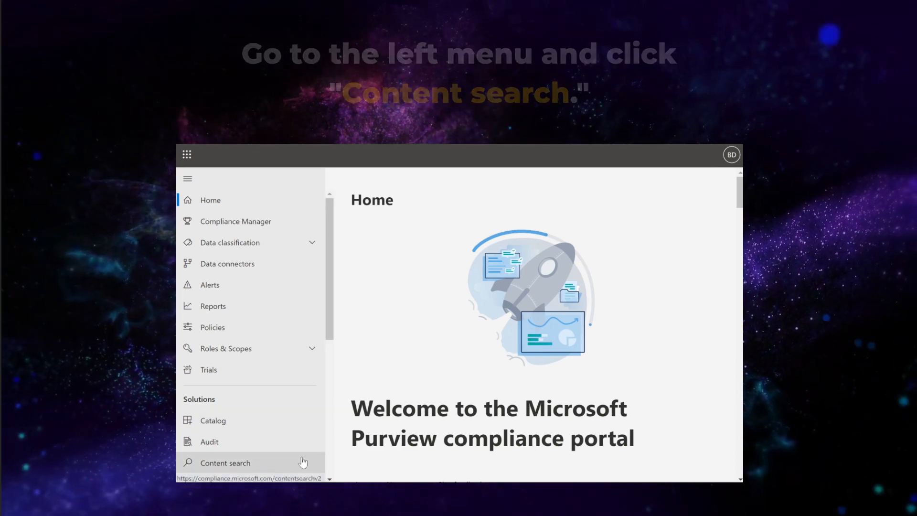
Create a new content search named 'Search Deleted Messages' and continue to Locations.
left_click(225, 463)
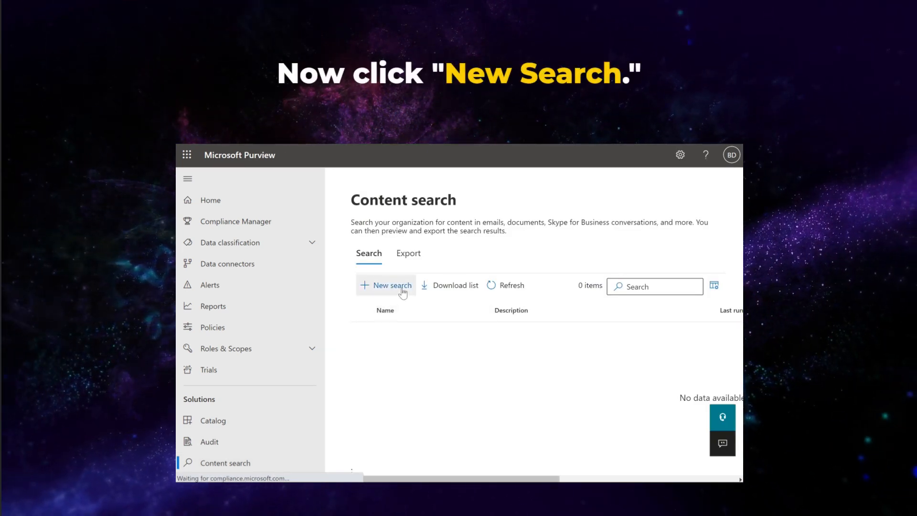
left_click(386, 286)
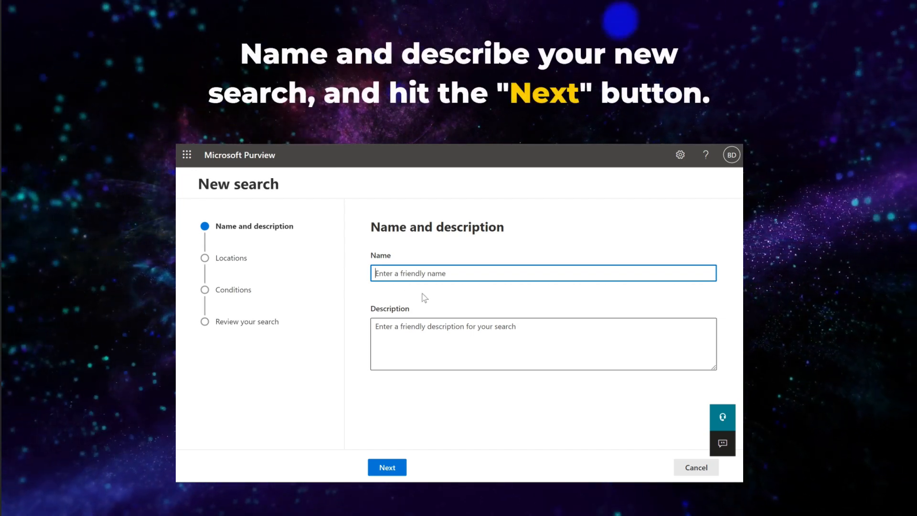
type("S")
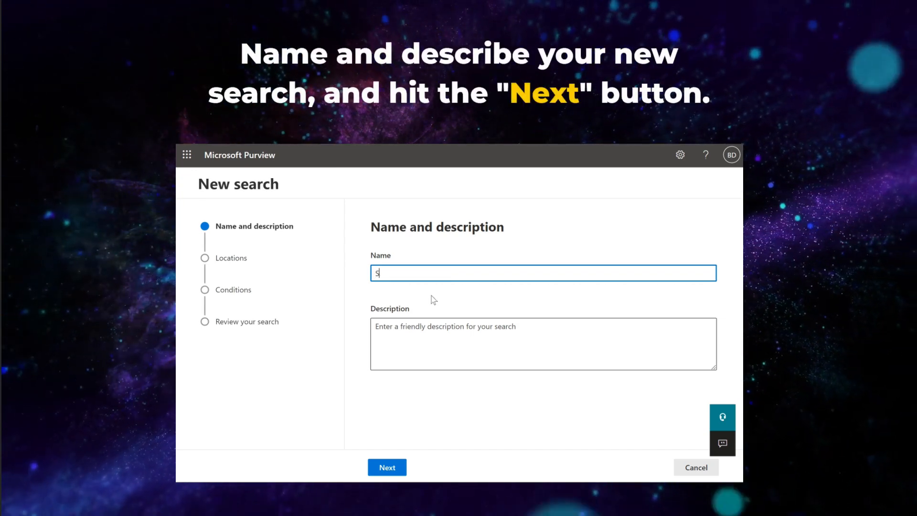
type("Search De")
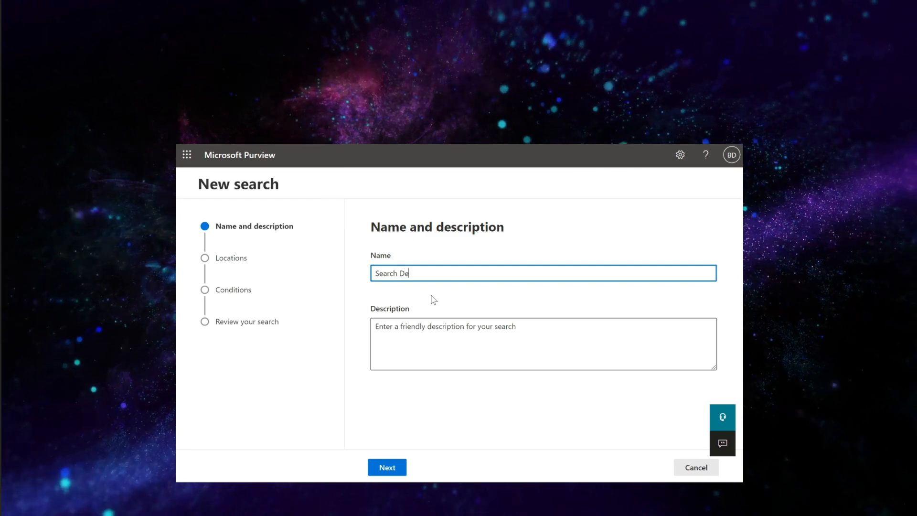
type("leted Messa")
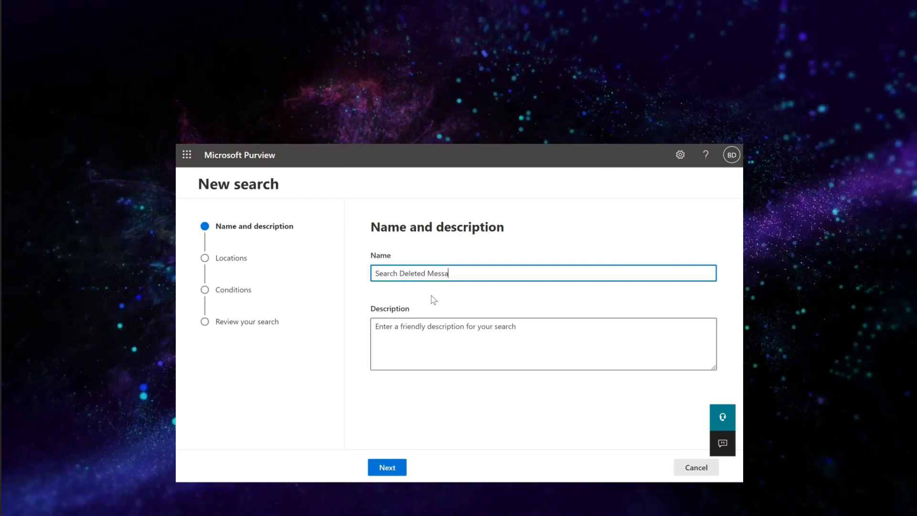
type("ges")
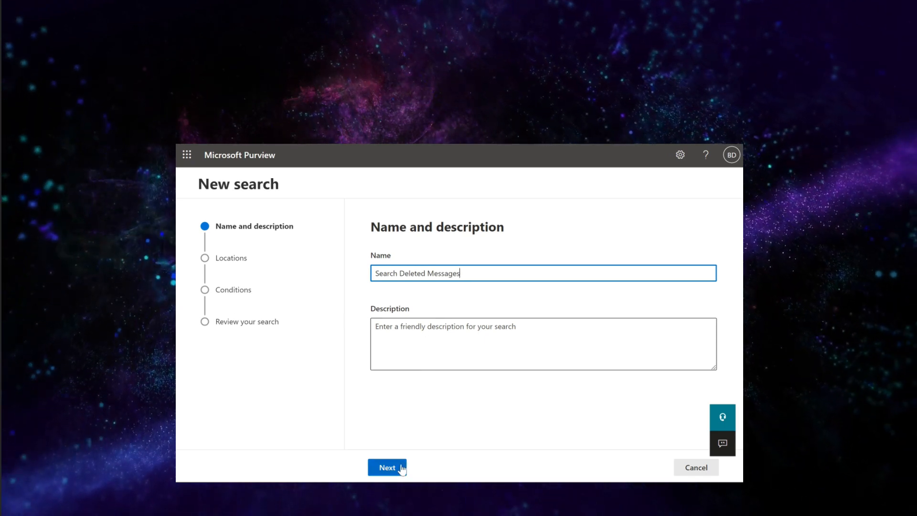
left_click(387, 467)
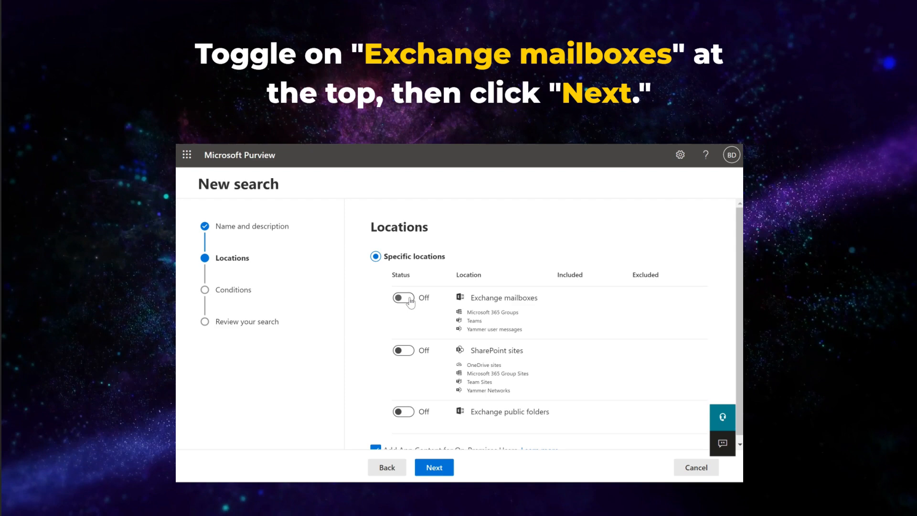
Include all Exchange mailboxes and add a Type condition limited to Instant messages.
left_click(404, 297)
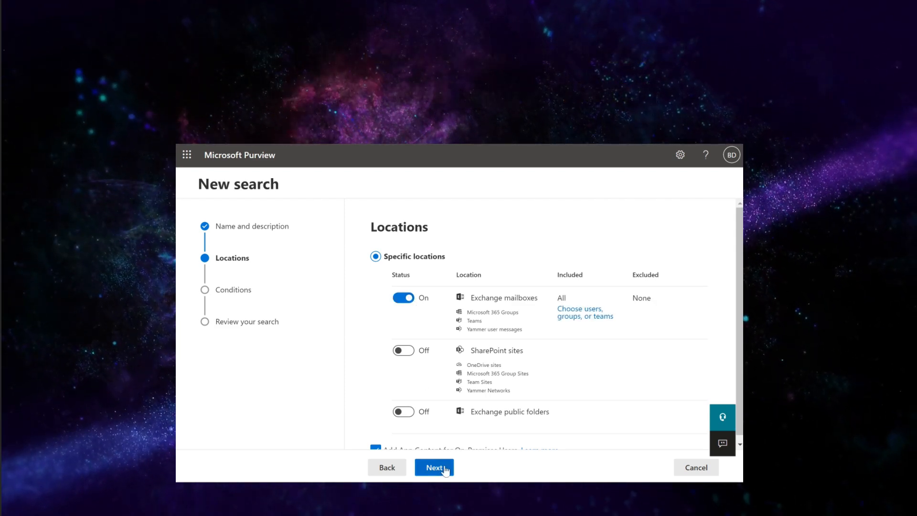
left_click(434, 467)
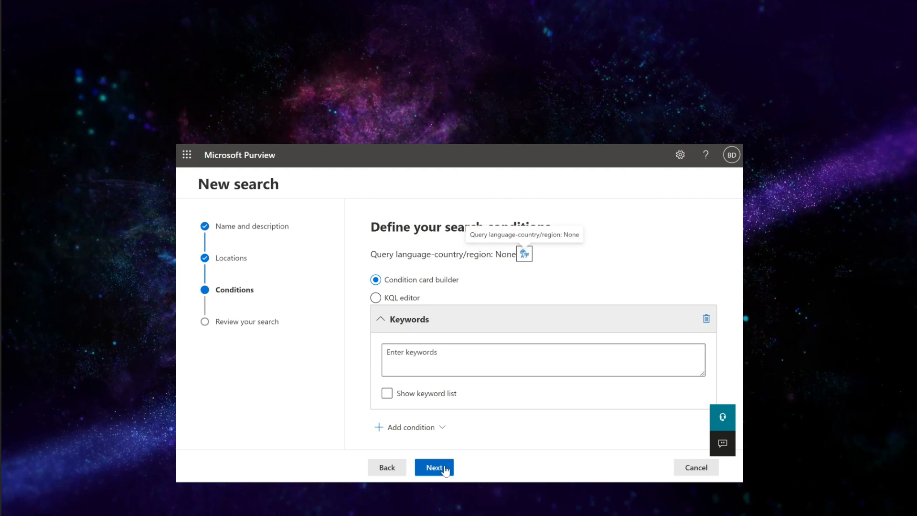
mouse_move(412, 427)
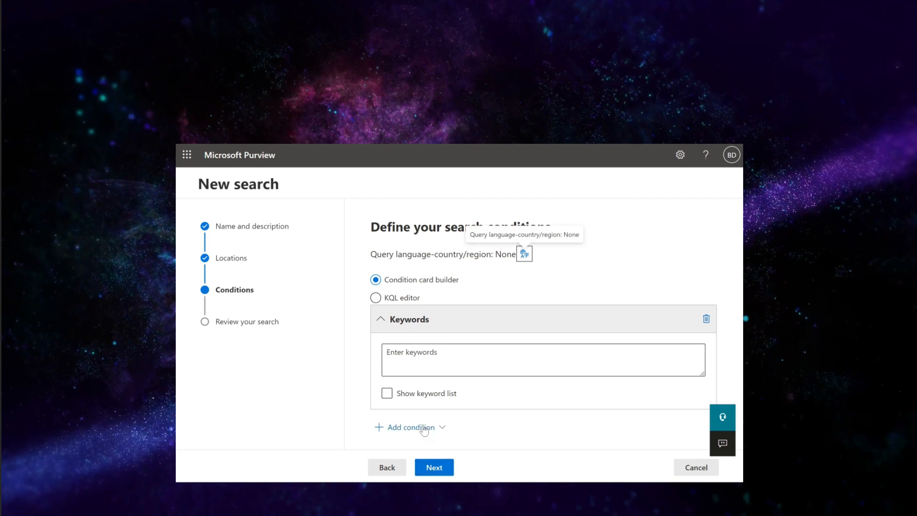
left_click(406, 427)
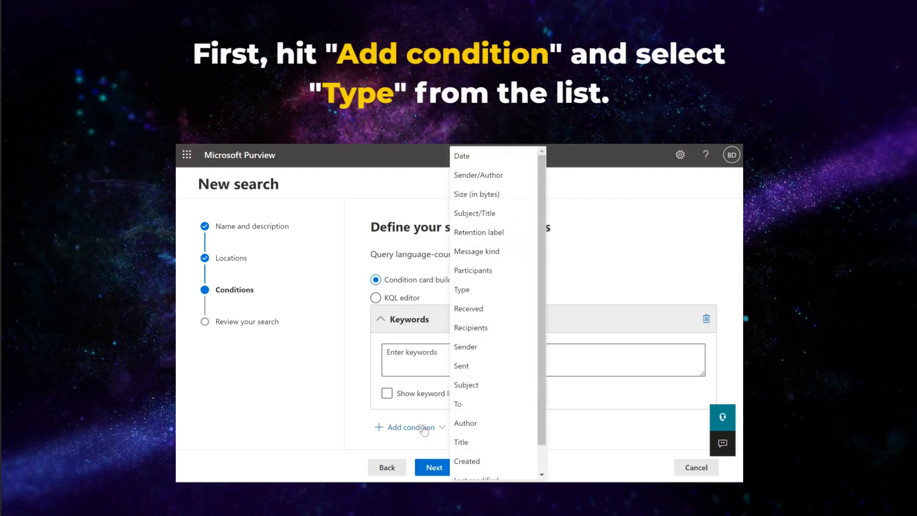
mouse_move(466, 385)
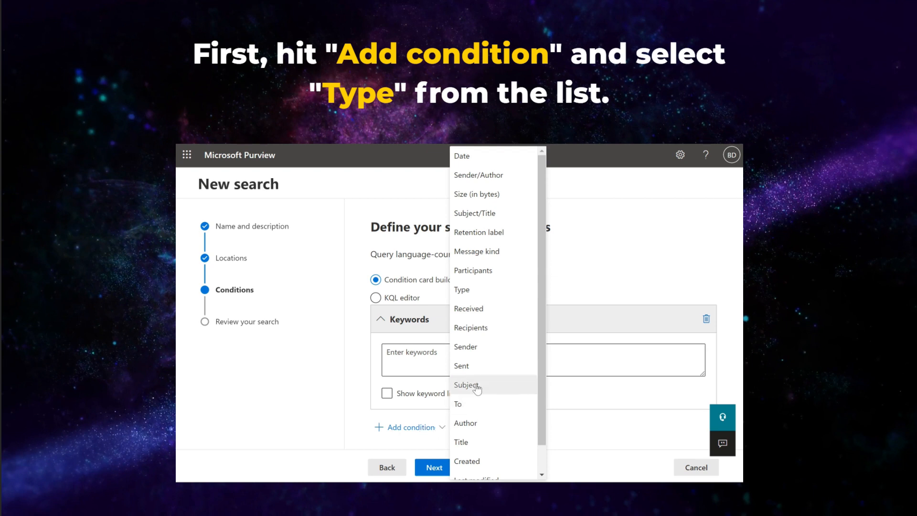
mouse_move(492, 290)
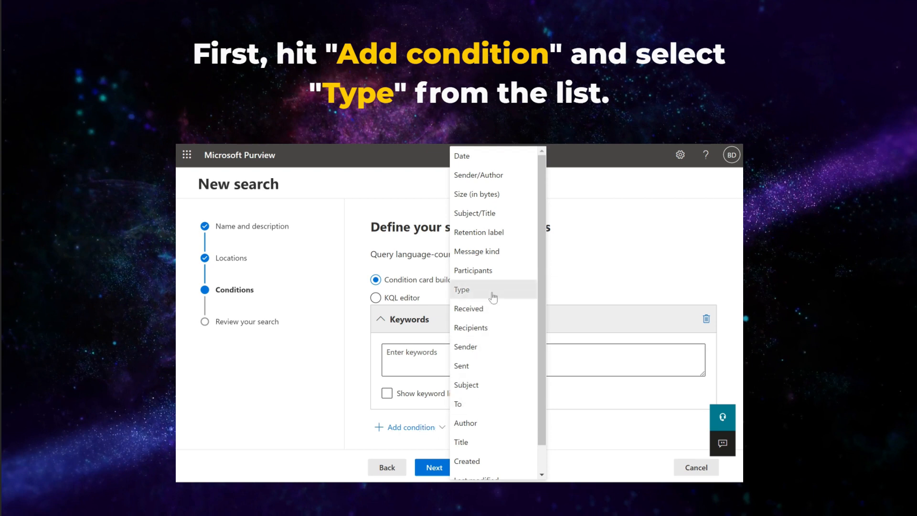
left_click(461, 289)
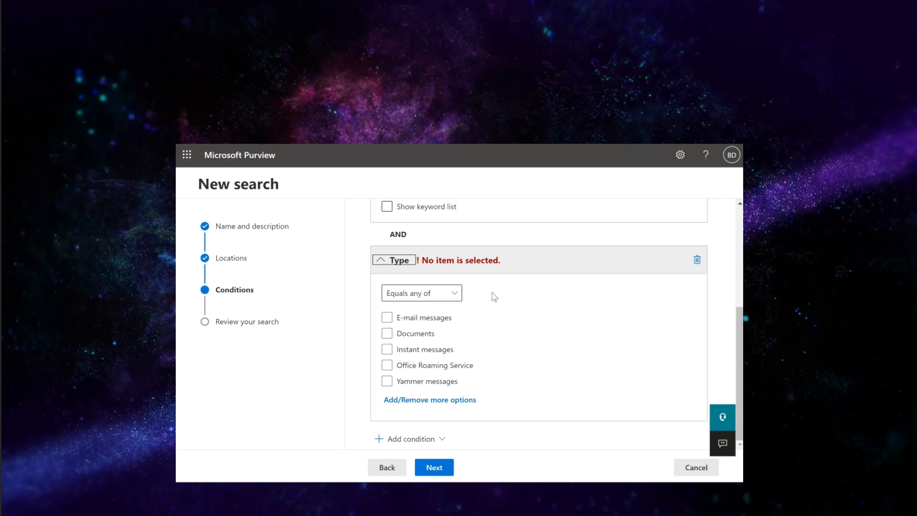
left_click(386, 350)
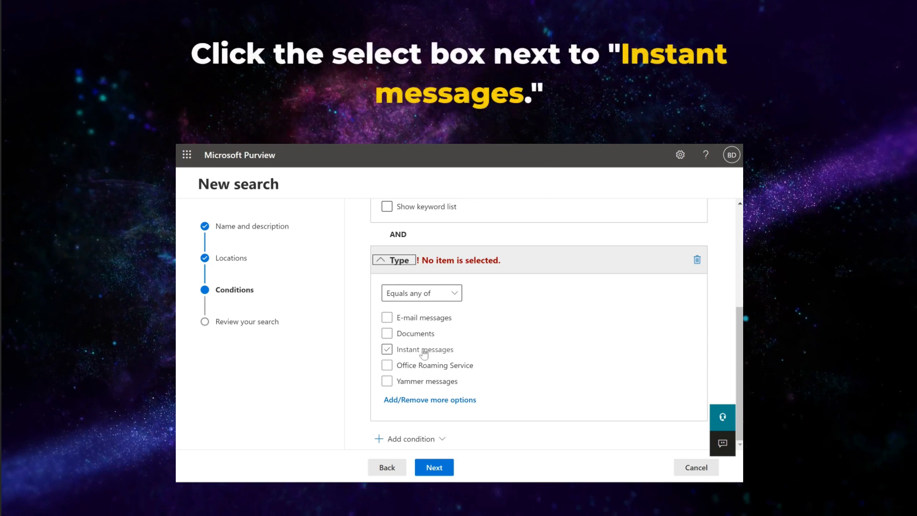
left_click(386, 349)
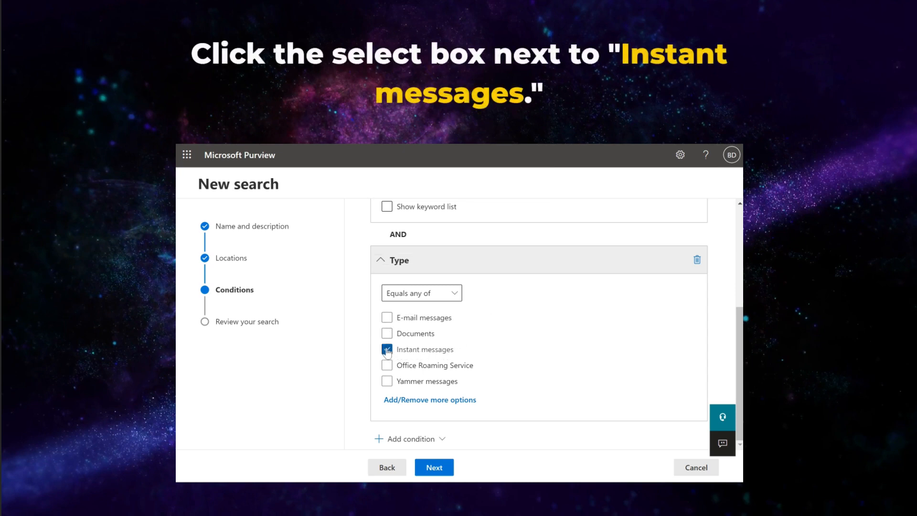
left_click(386, 349)
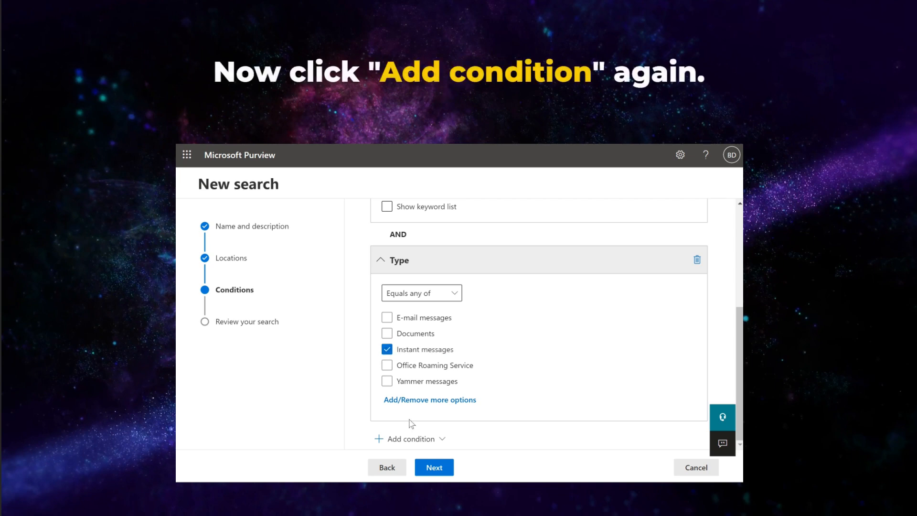
mouse_move(421, 440)
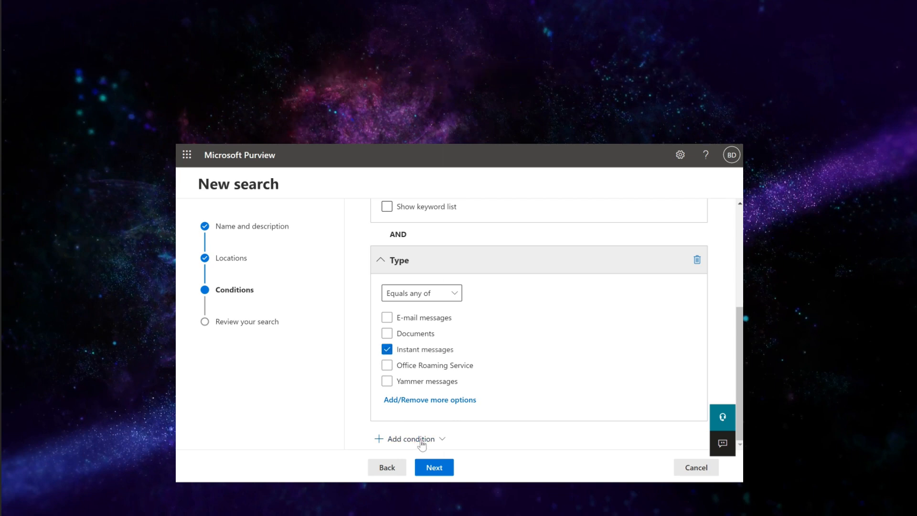
Add a Date condition starting March 5, 2023 and proceed to the review step.
left_click(409, 439)
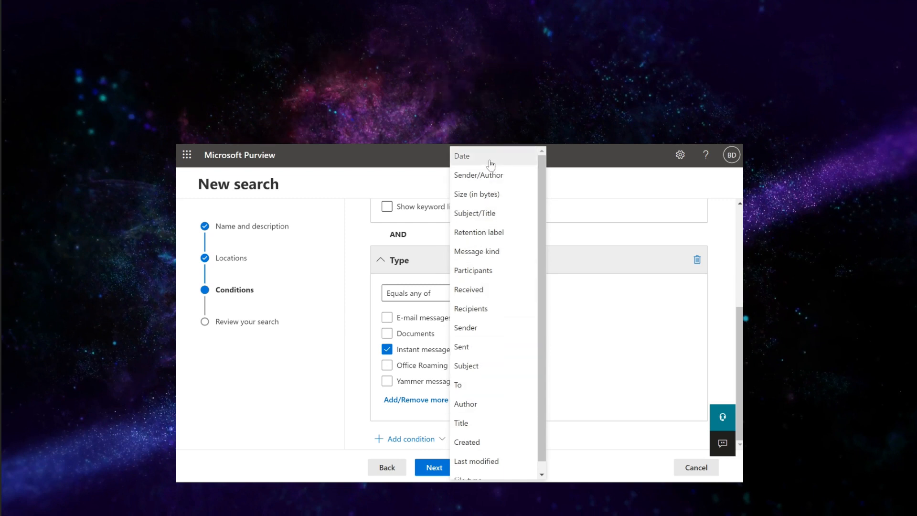
left_click(461, 156)
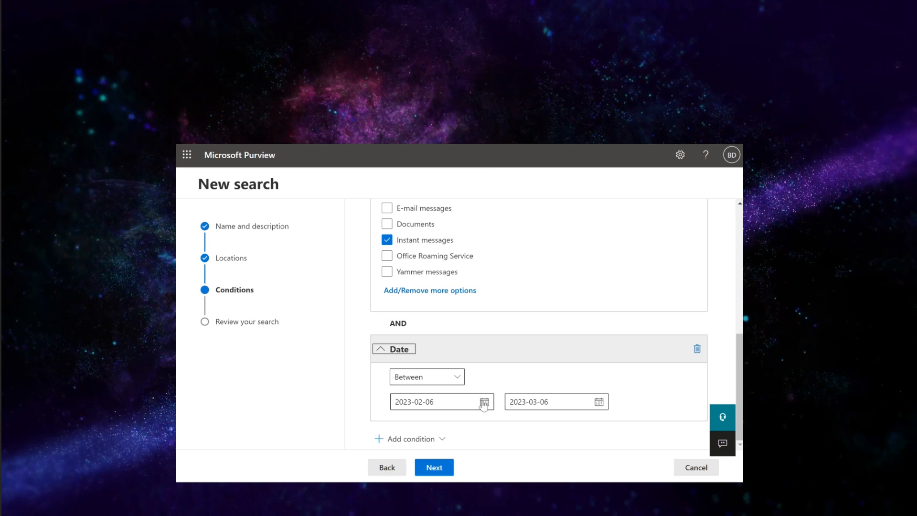
left_click(483, 402)
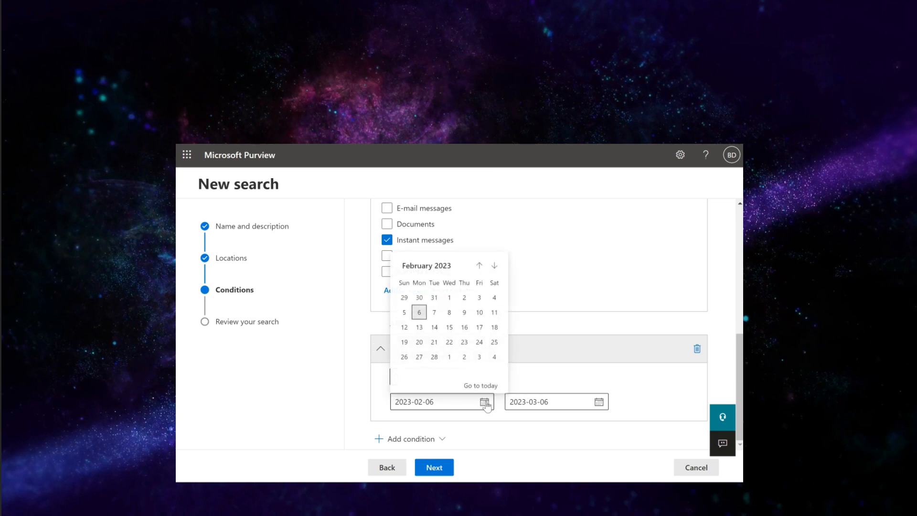
left_click(493, 266)
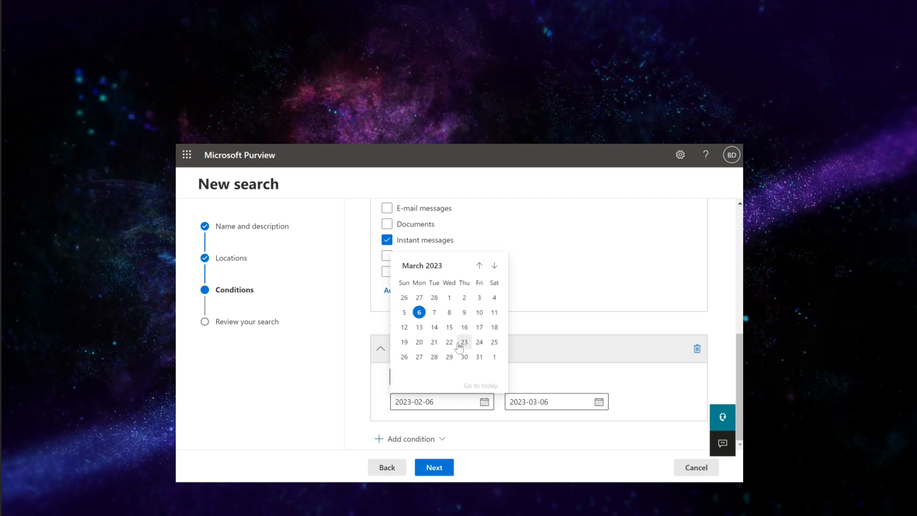
mouse_move(404, 311)
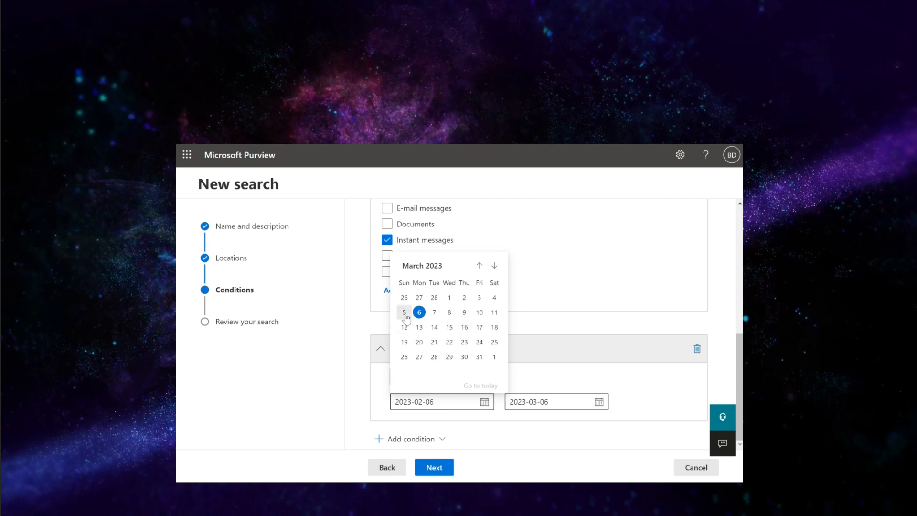
left_click(404, 312)
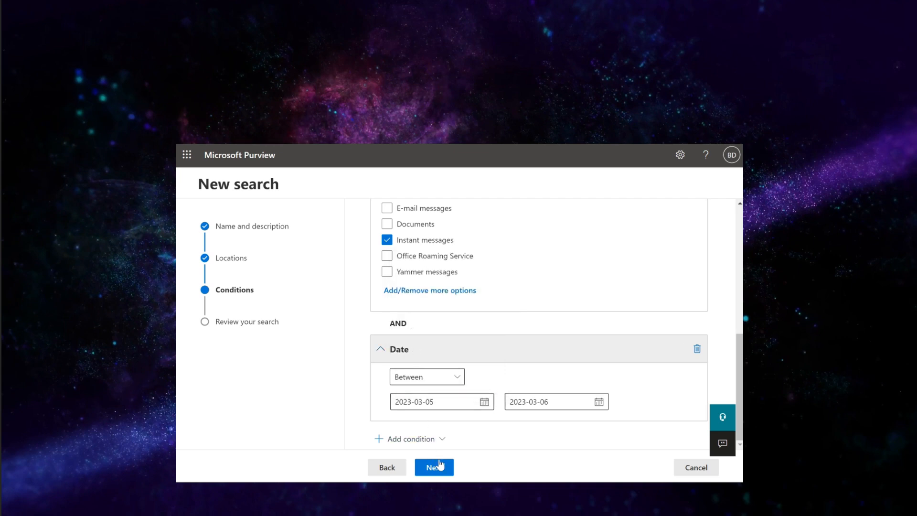
left_click(435, 467)
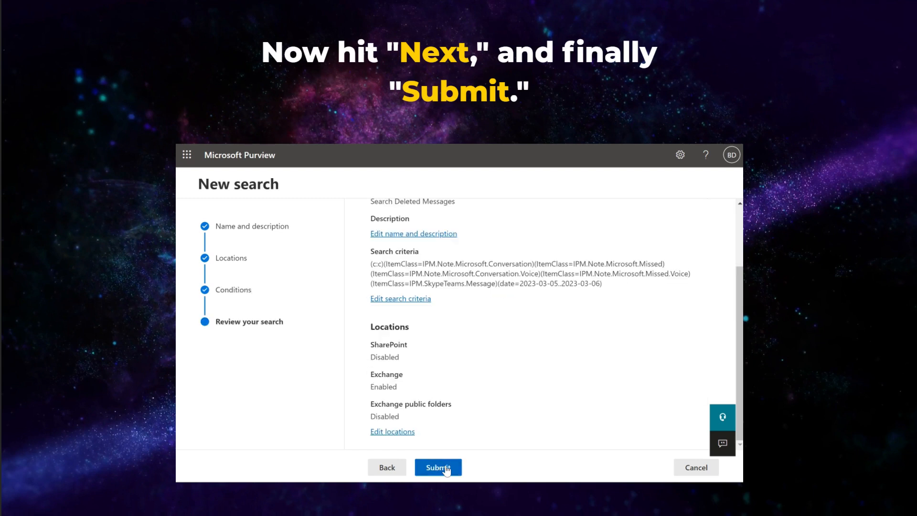
Submit the search, finish the wizard, and open the Search Deleted Messages details.
left_click(438, 467)
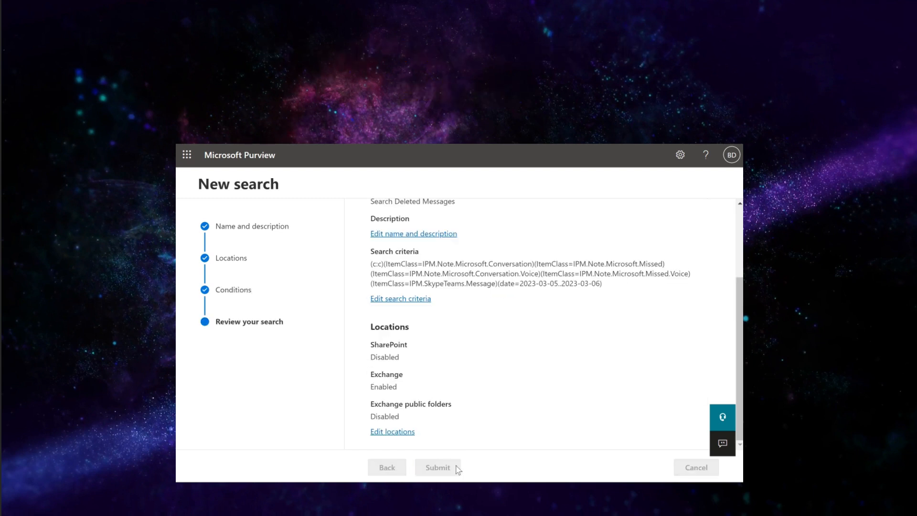
left_click(437, 467)
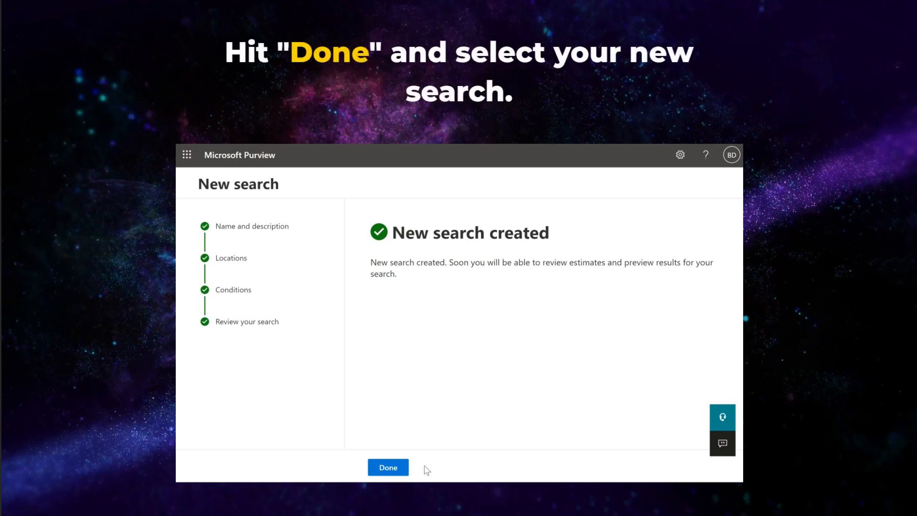
left_click(387, 467)
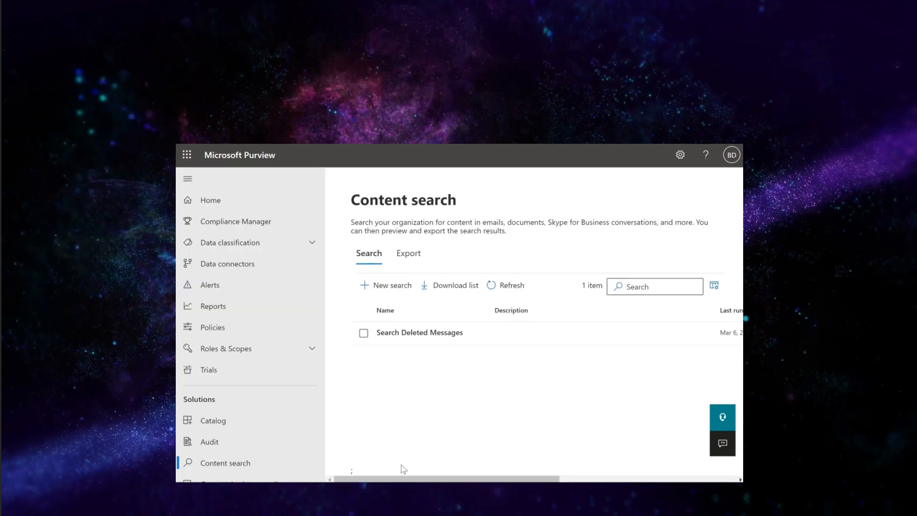
mouse_move(419, 332)
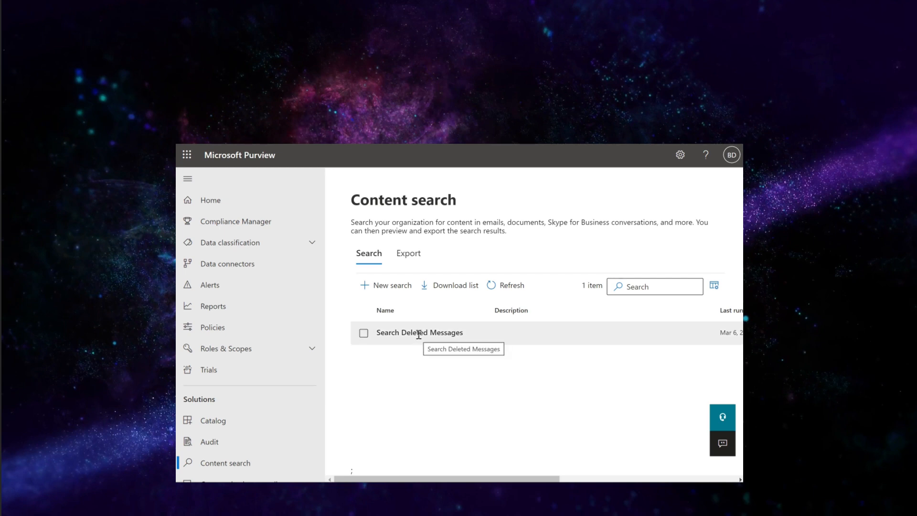
left_click(419, 333)
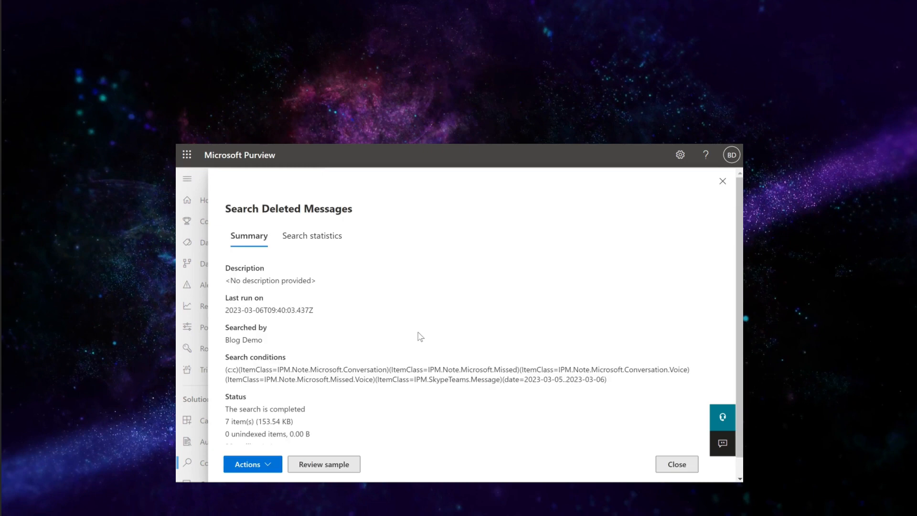
mouse_move(369, 431)
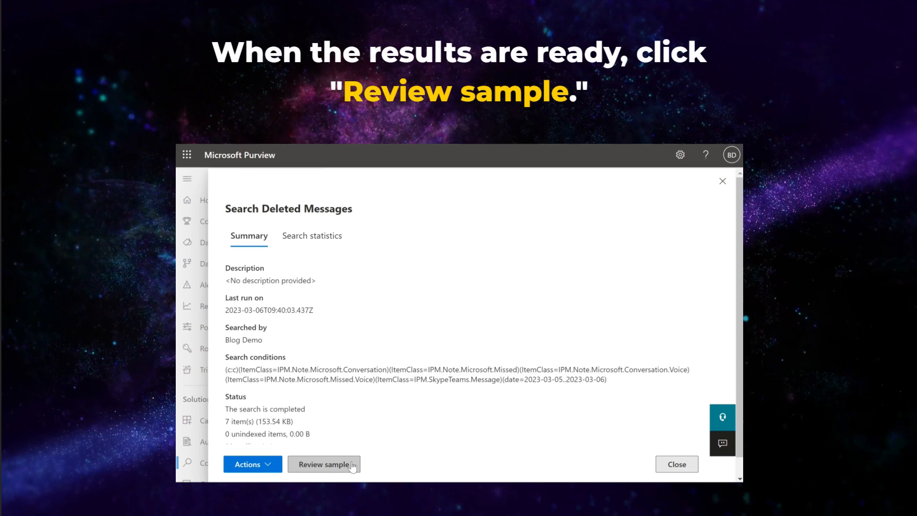
Review sample results of the completed Search Deleted Messages search.
left_click(324, 464)
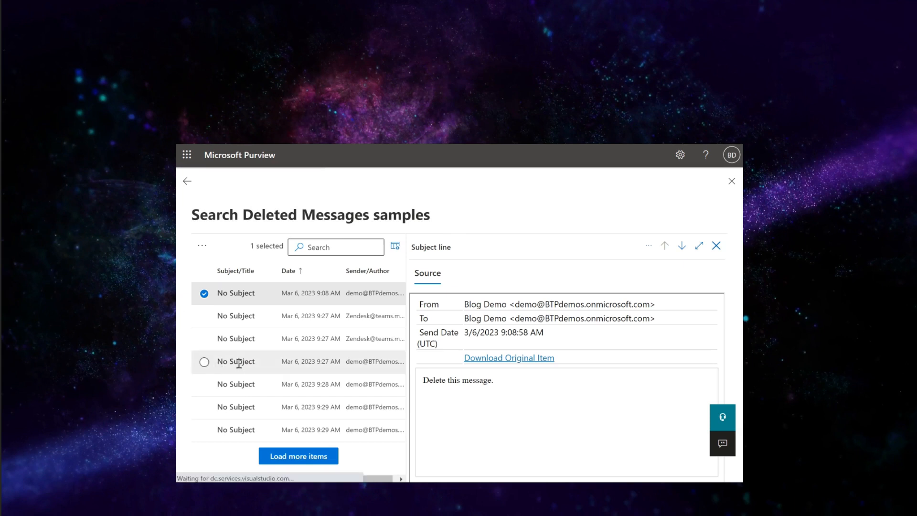
Download the 9:27 AM and 9:08 AM messages as original items and open both .eml files.
left_click(236, 362)
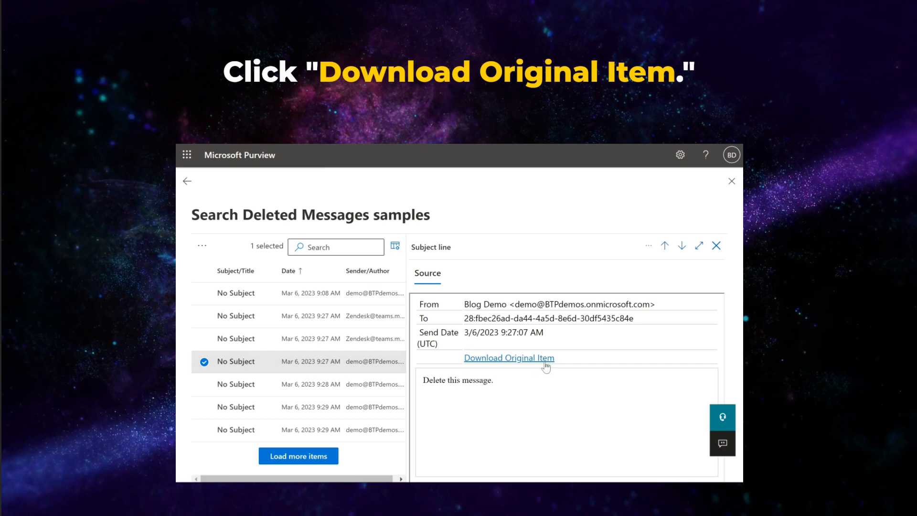
left_click(509, 357)
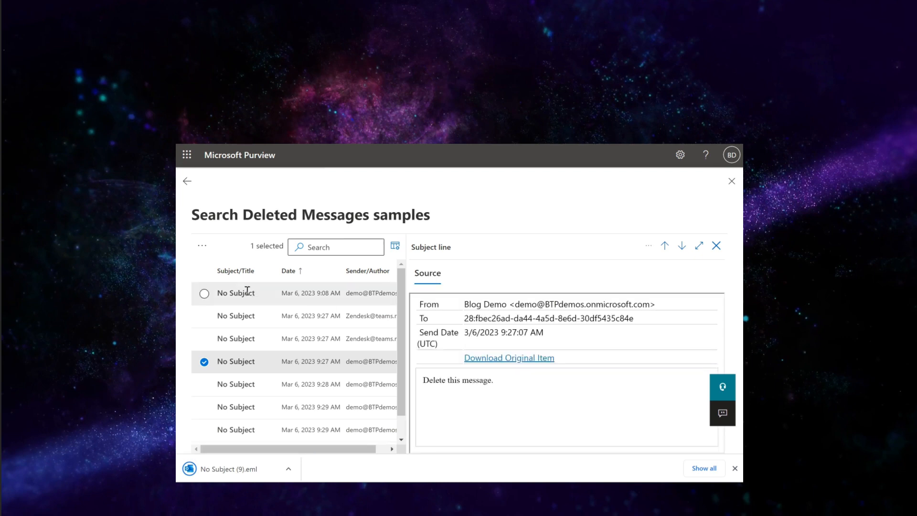
left_click(237, 292)
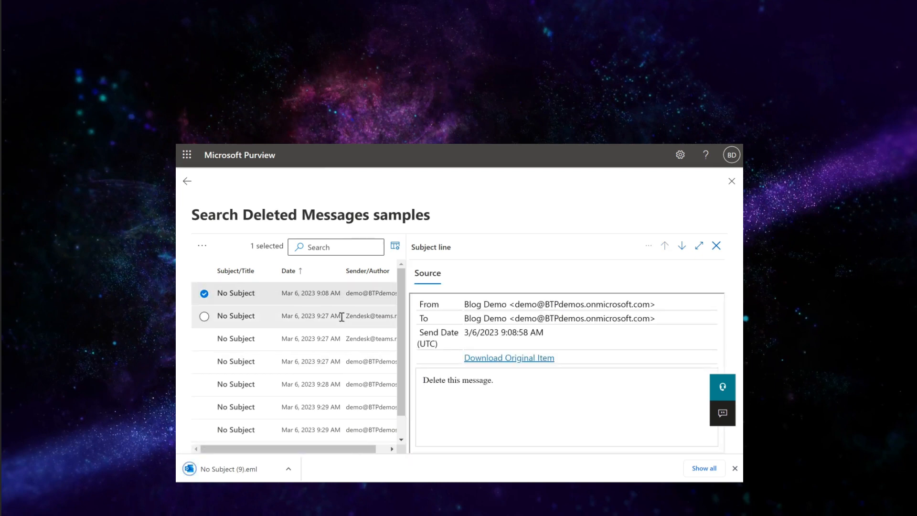
left_click(509, 357)
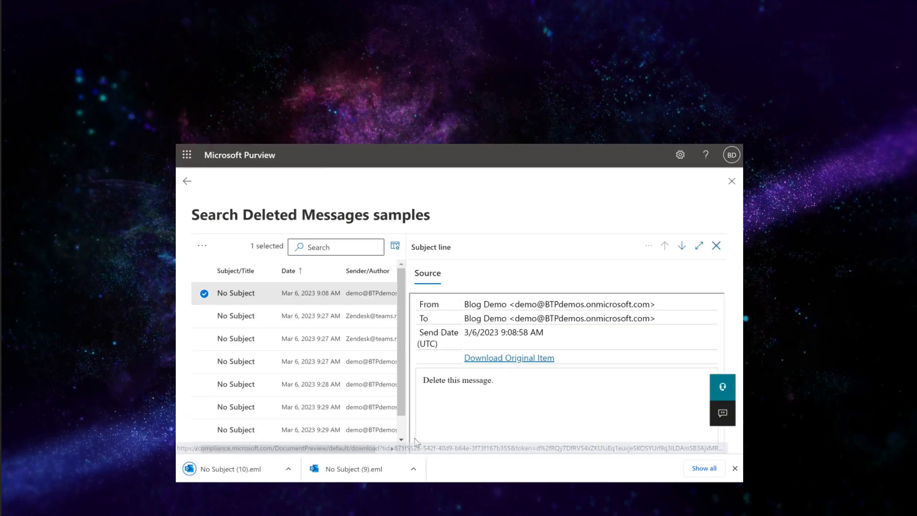
left_click(351, 469)
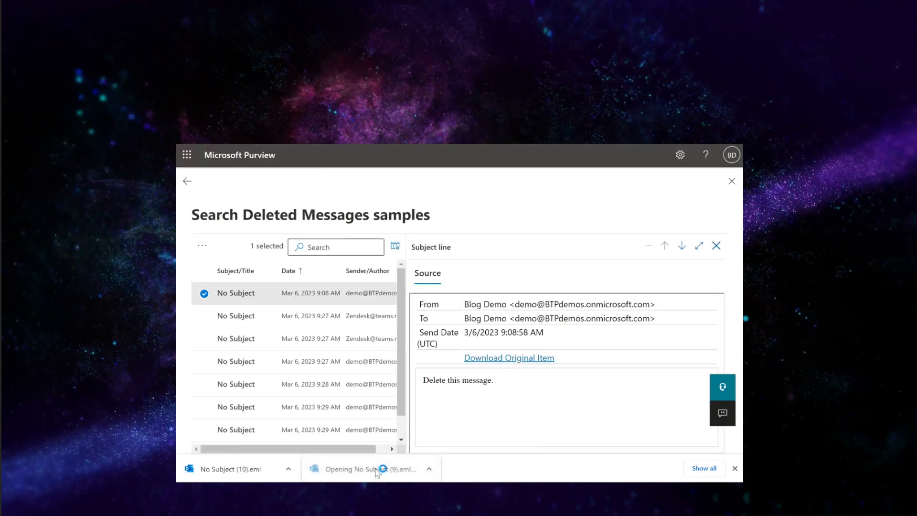
mouse_move(240, 472)
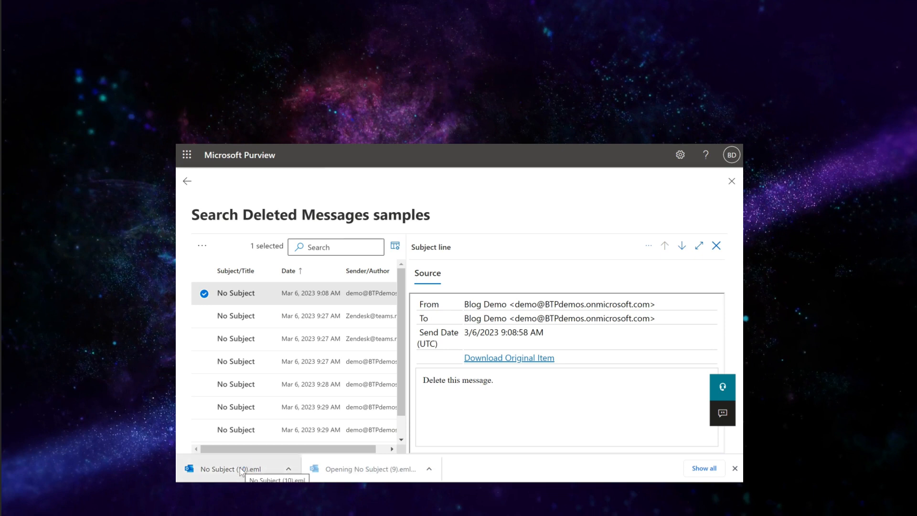
left_click(238, 468)
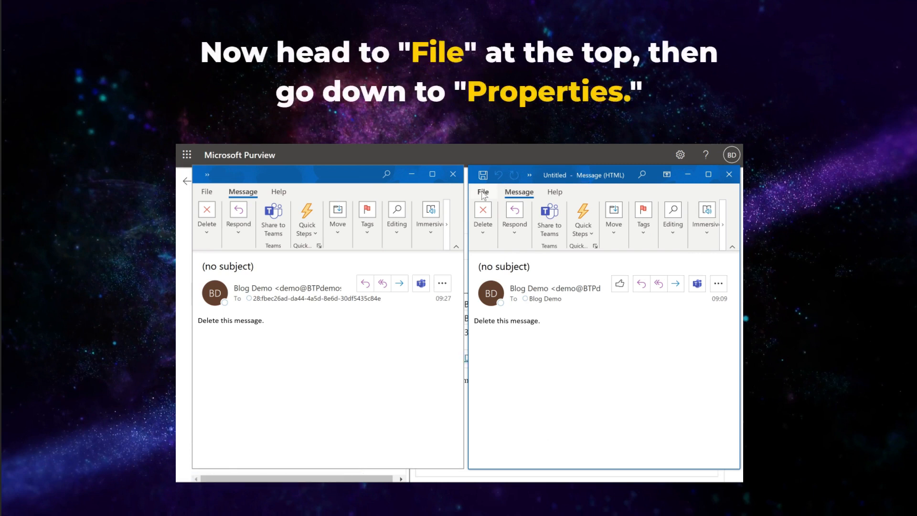
left_click(483, 192)
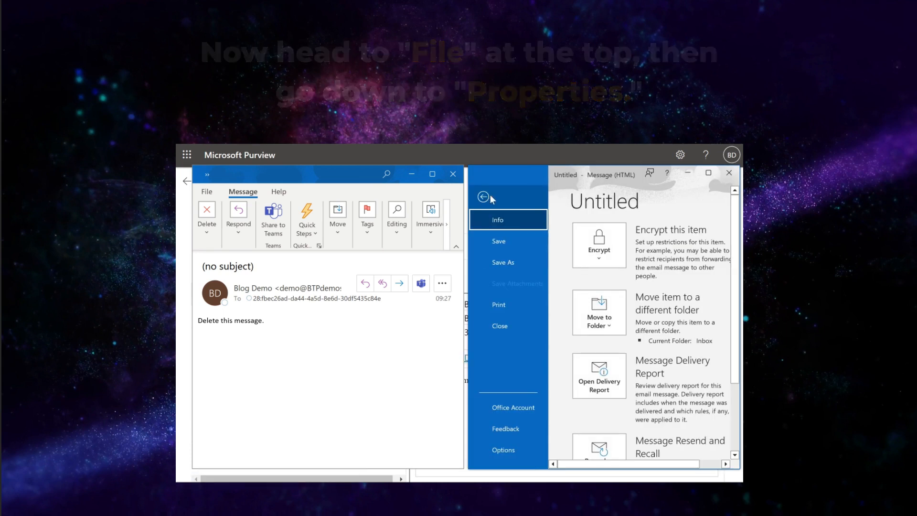
scroll("down", 3)
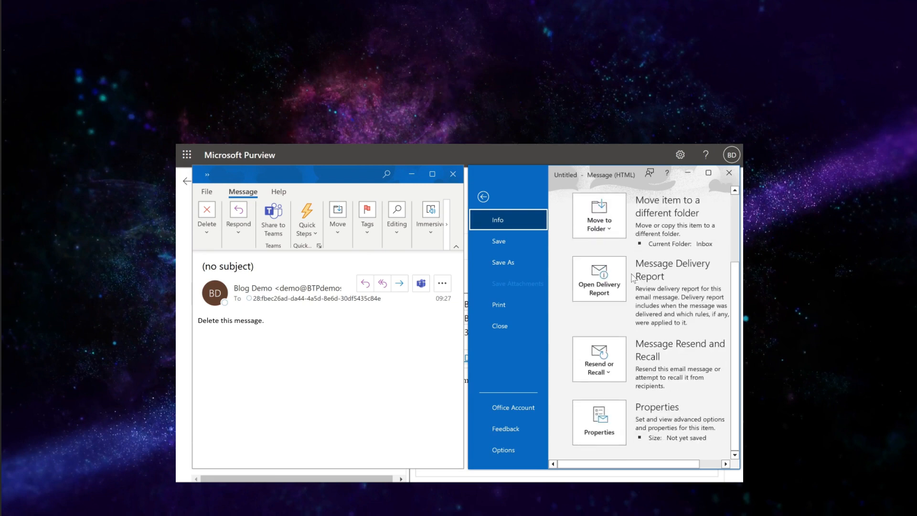
mouse_move(599, 421)
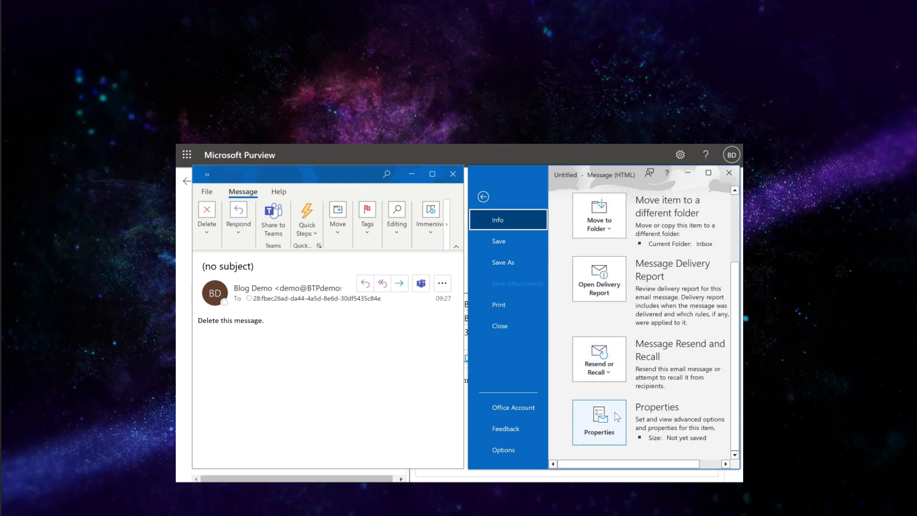
left_click(599, 423)
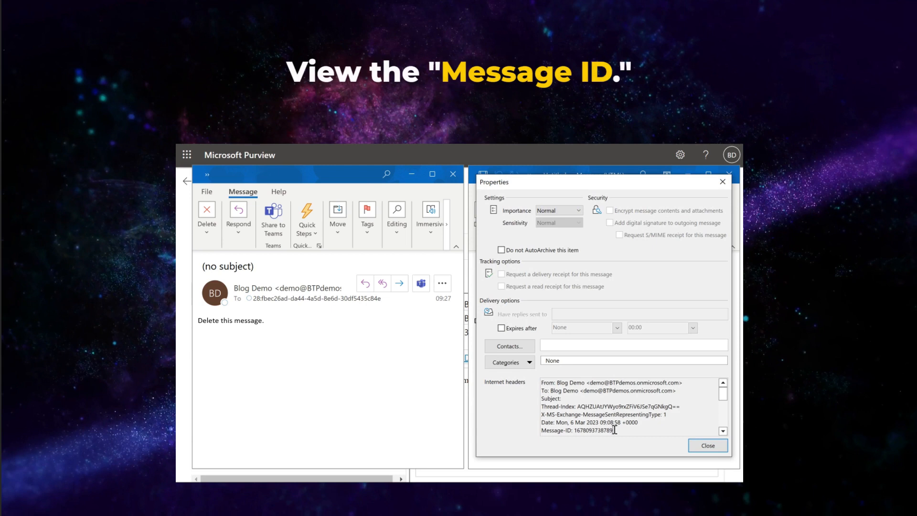
double_click(593, 430)
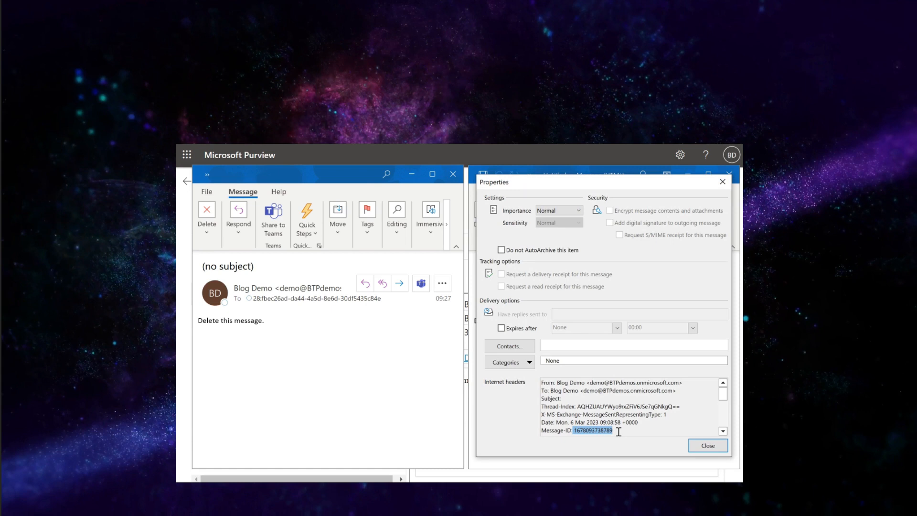
left_click(707, 445)
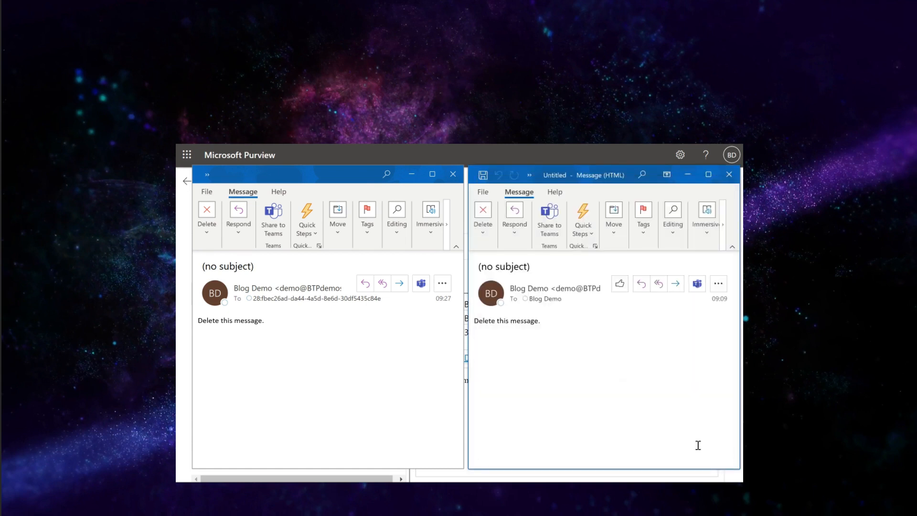